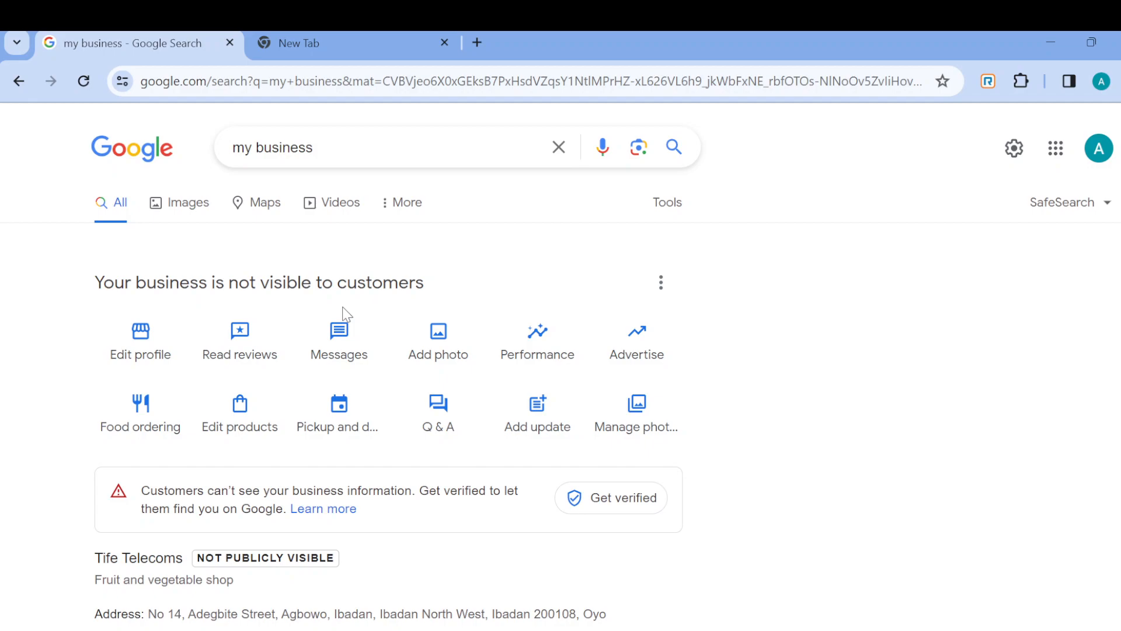
mouse_move(346, 313)
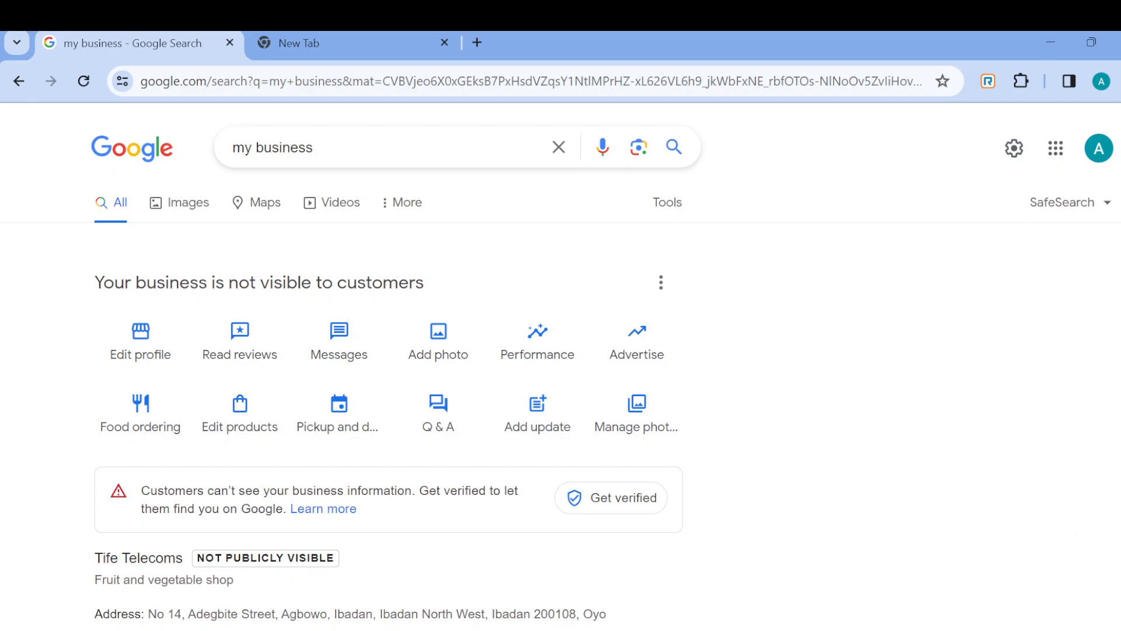
- Open Tife Telecoms' business information editor and scroll toward its Business category
scroll(down, 3)
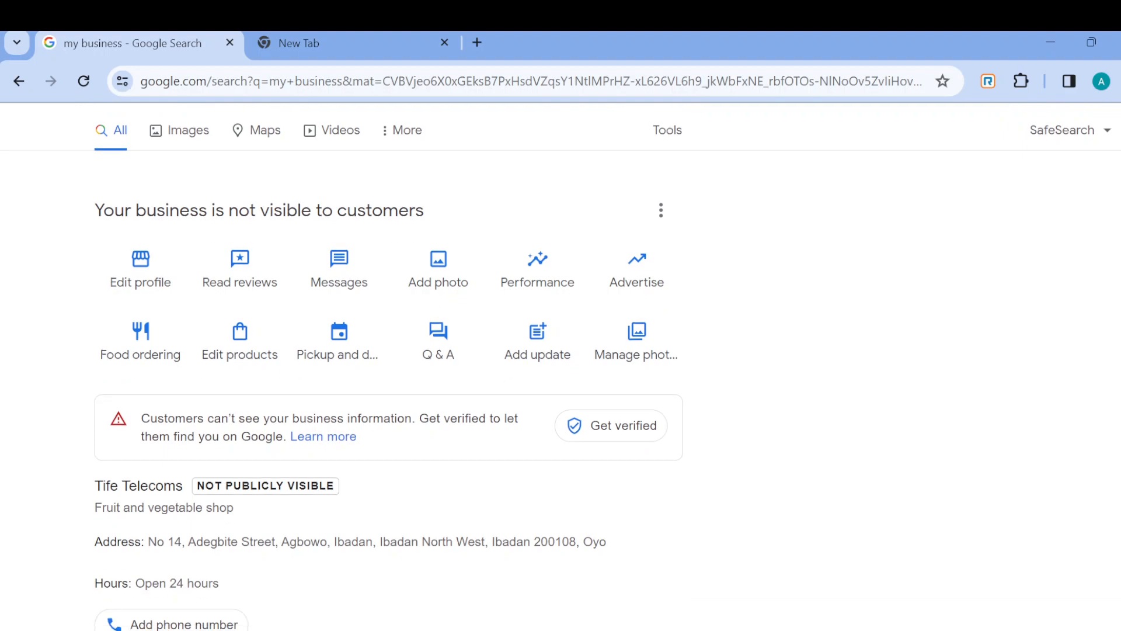
scroll(down, 3)
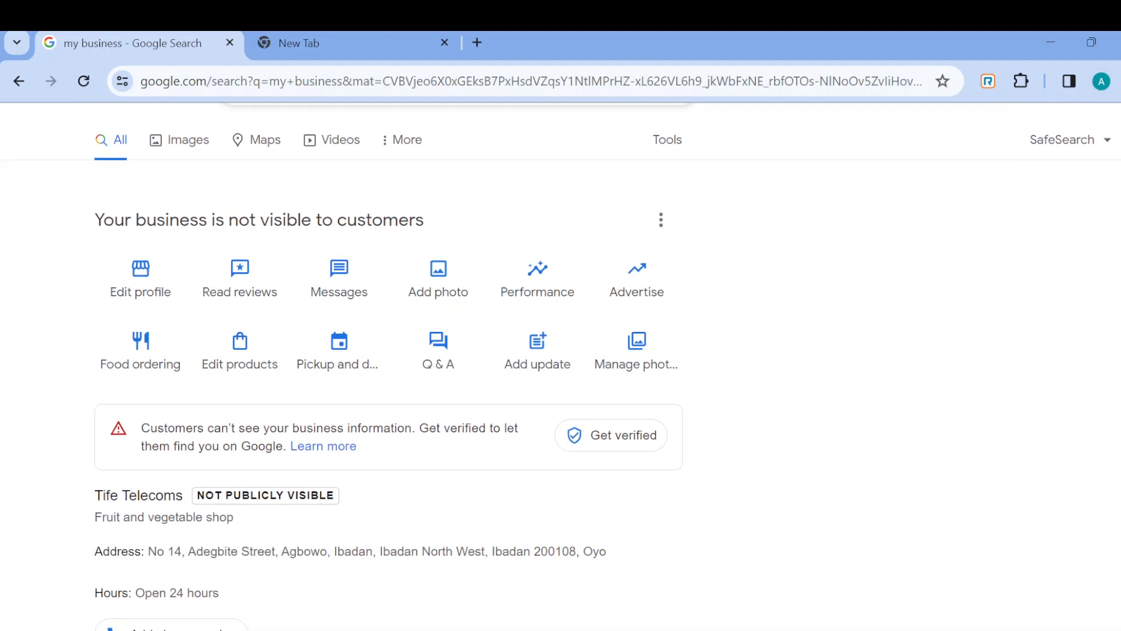
scroll(up, 3)
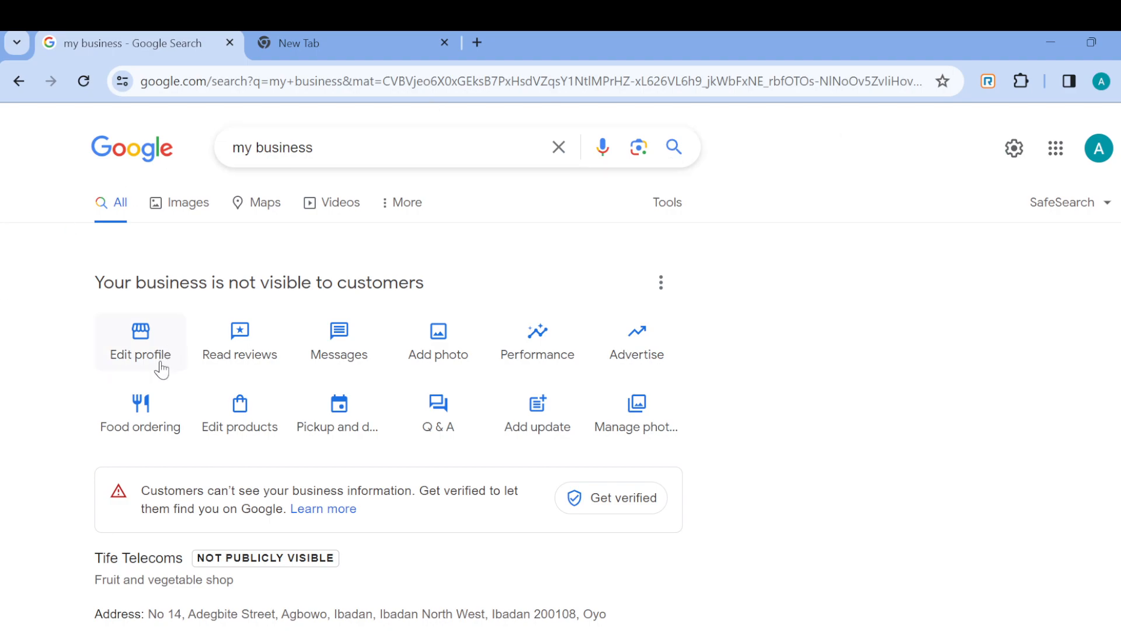
click(139, 342)
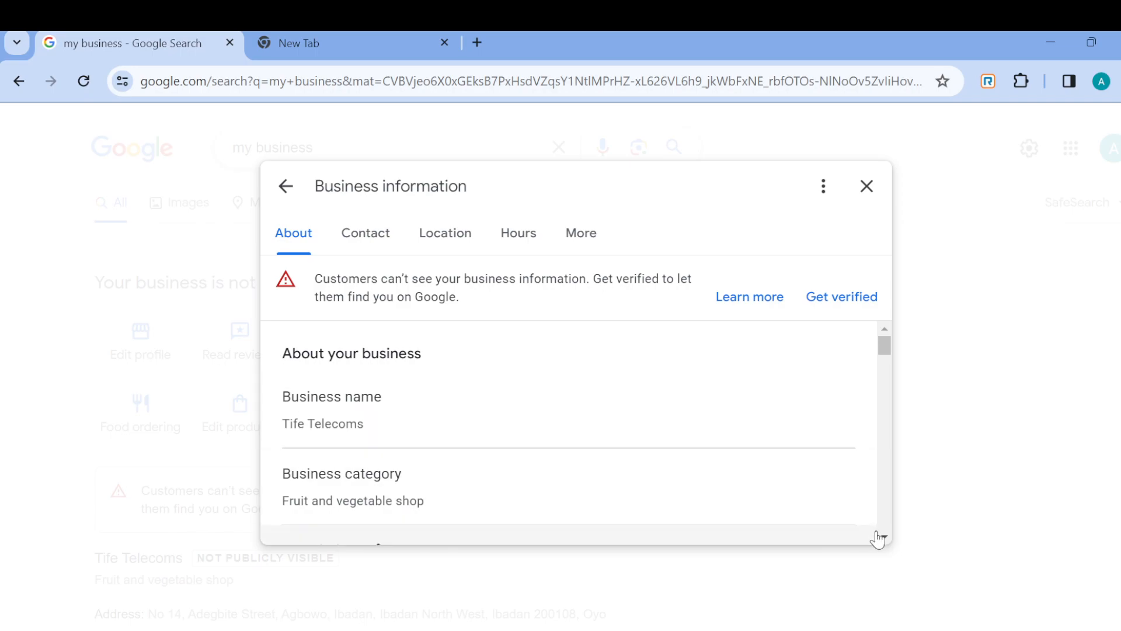
scroll(down, 3)
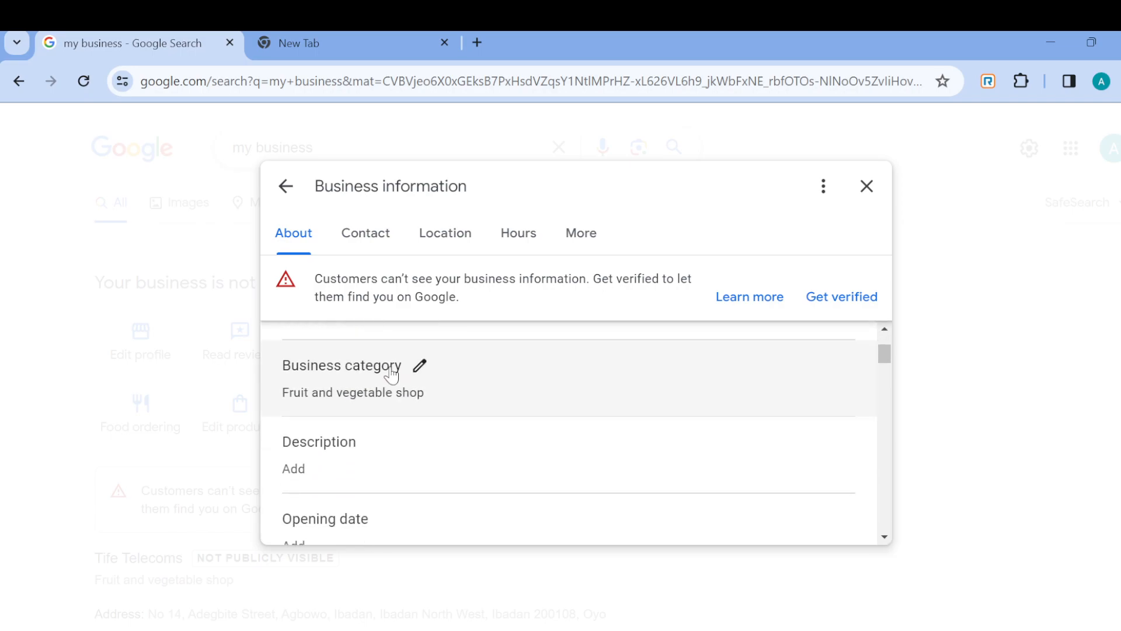
mouse_move(341, 390)
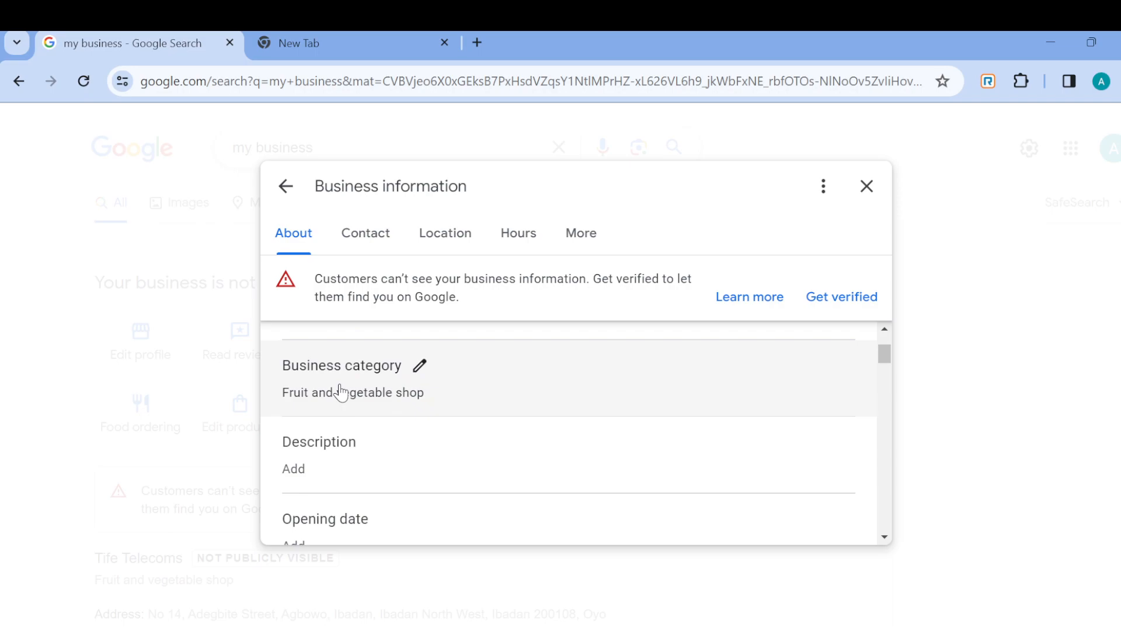
- Open the Business category editor showing Fruit and vegetable shop as primary category
click(419, 365)
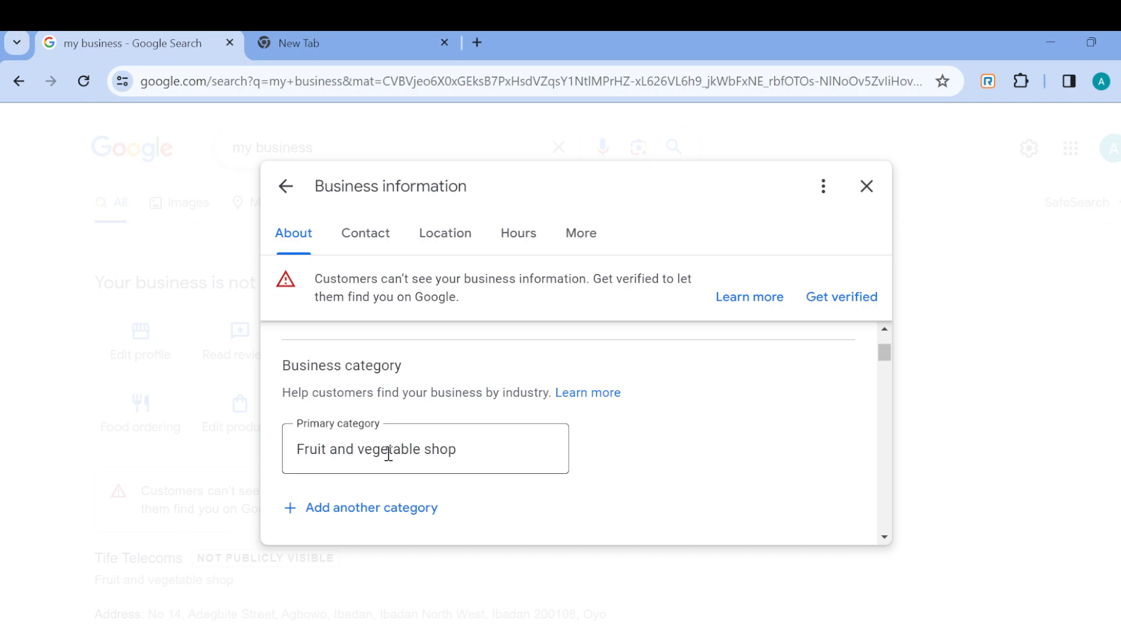
mouse_move(777, 526)
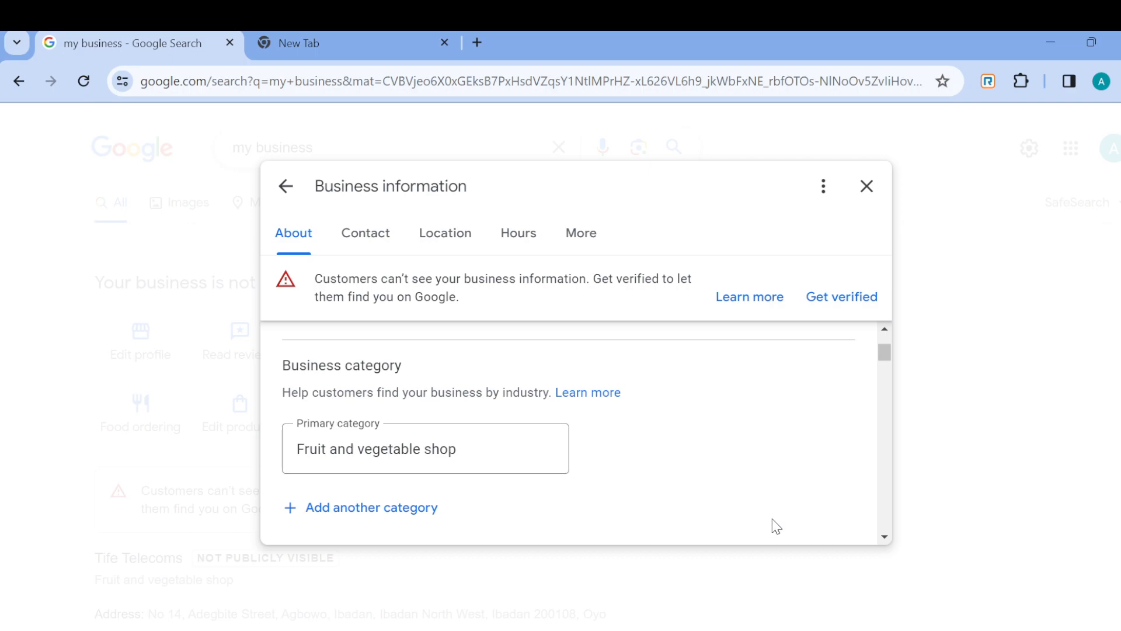
- Scroll past the empty Description to the Contact details
scroll(down, 3)
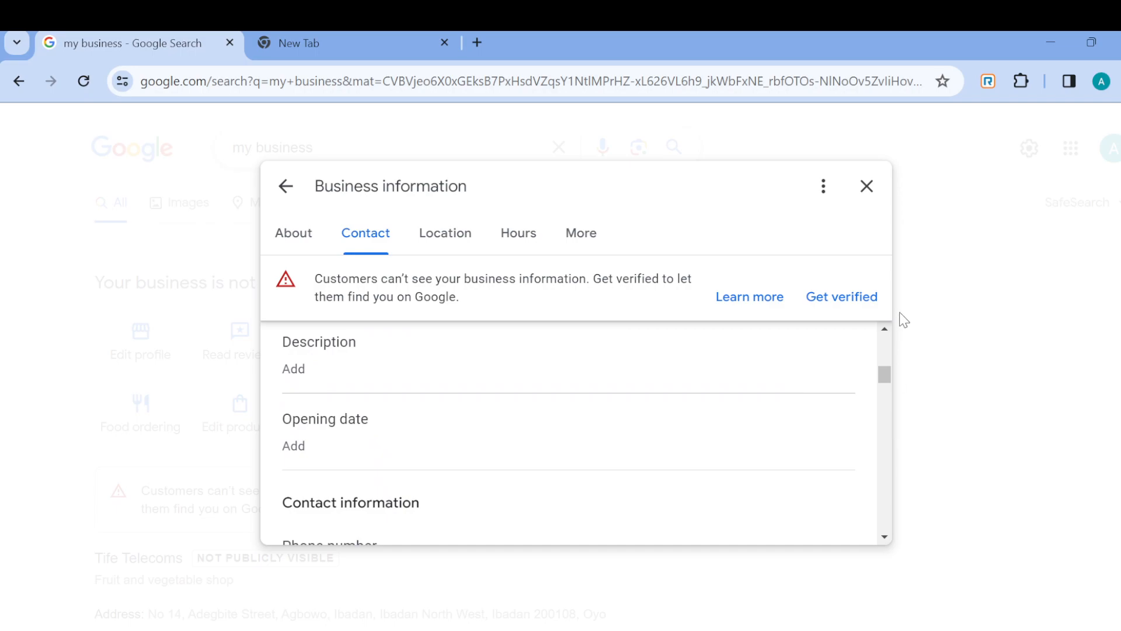
mouse_move(356, 377)
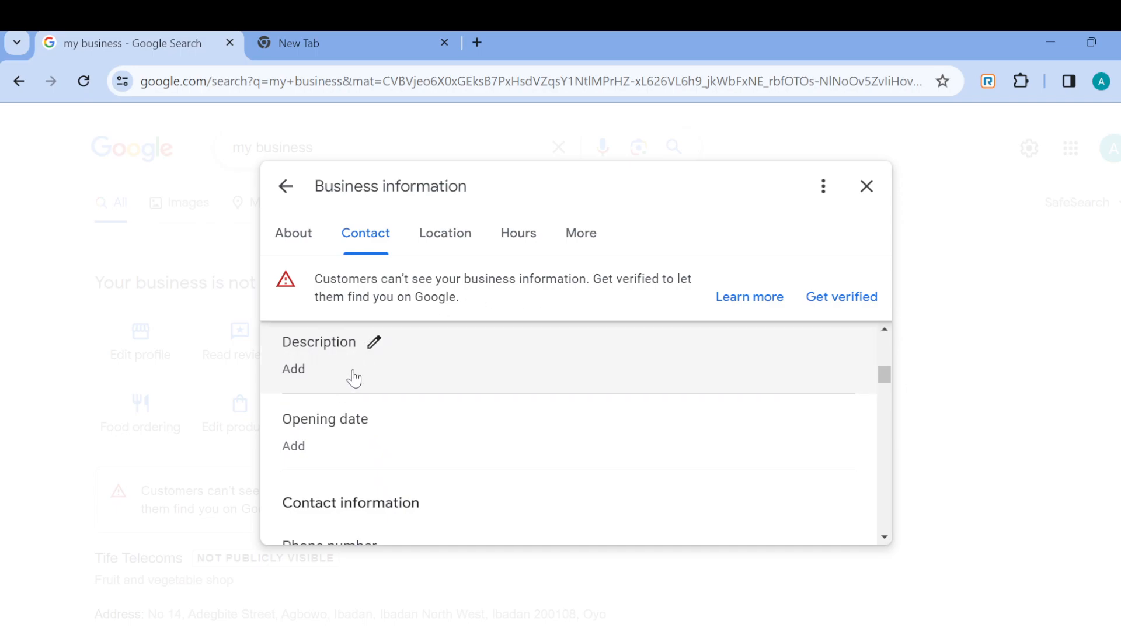
mouse_move(384, 377)
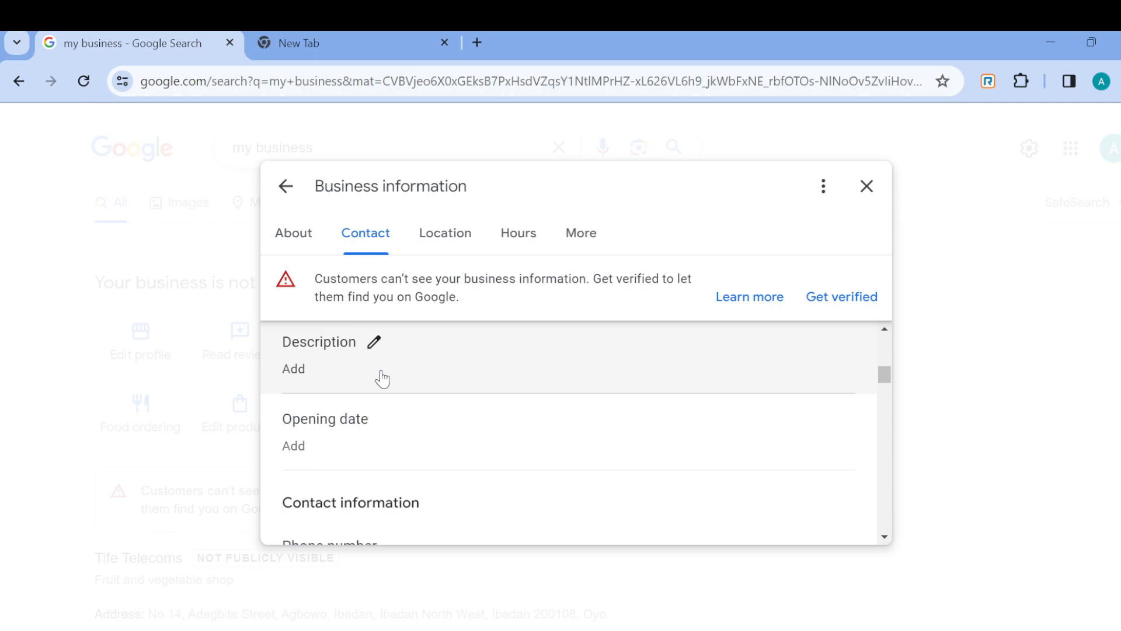
mouse_move(896, 536)
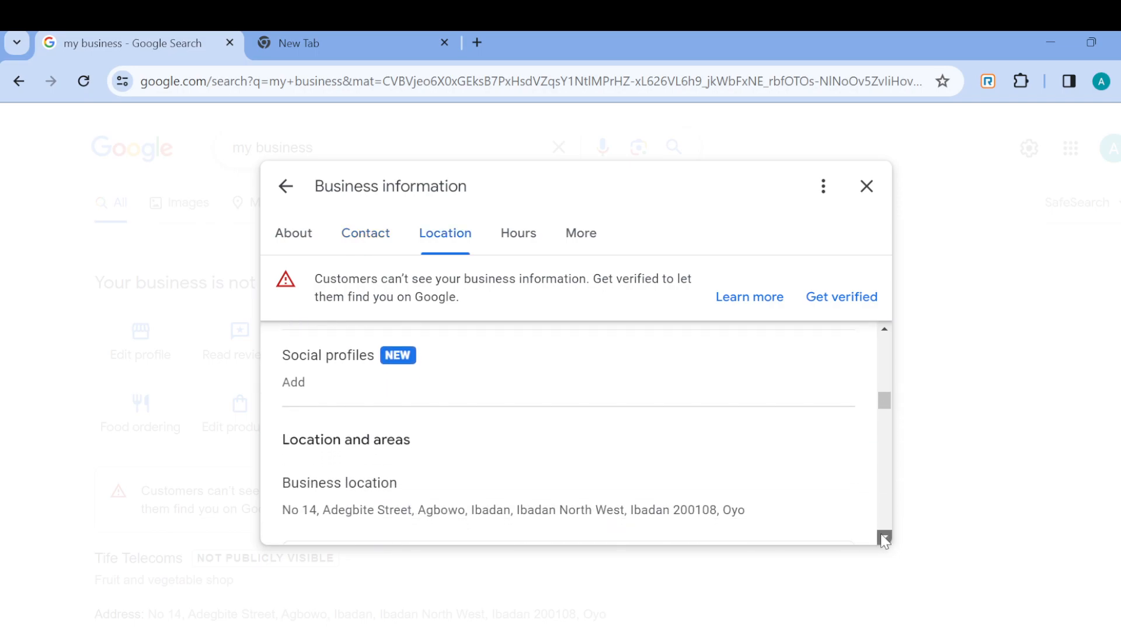
- Jump to the More section with Accessibility, Amenities, Offerings and Payments attributes
click(518, 233)
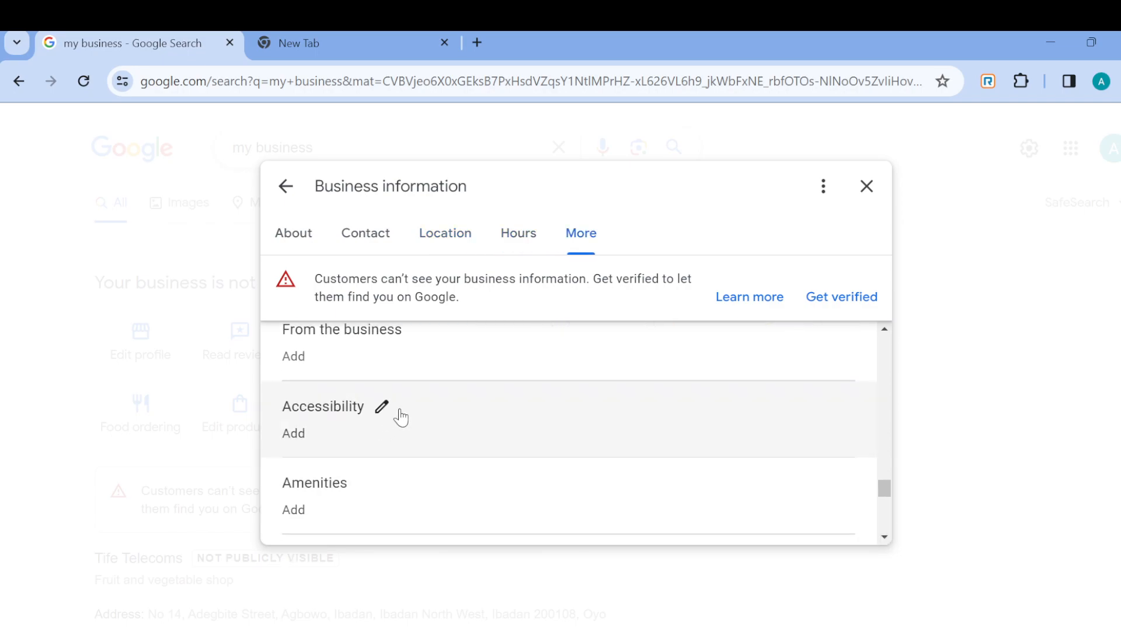
mouse_move(466, 446)
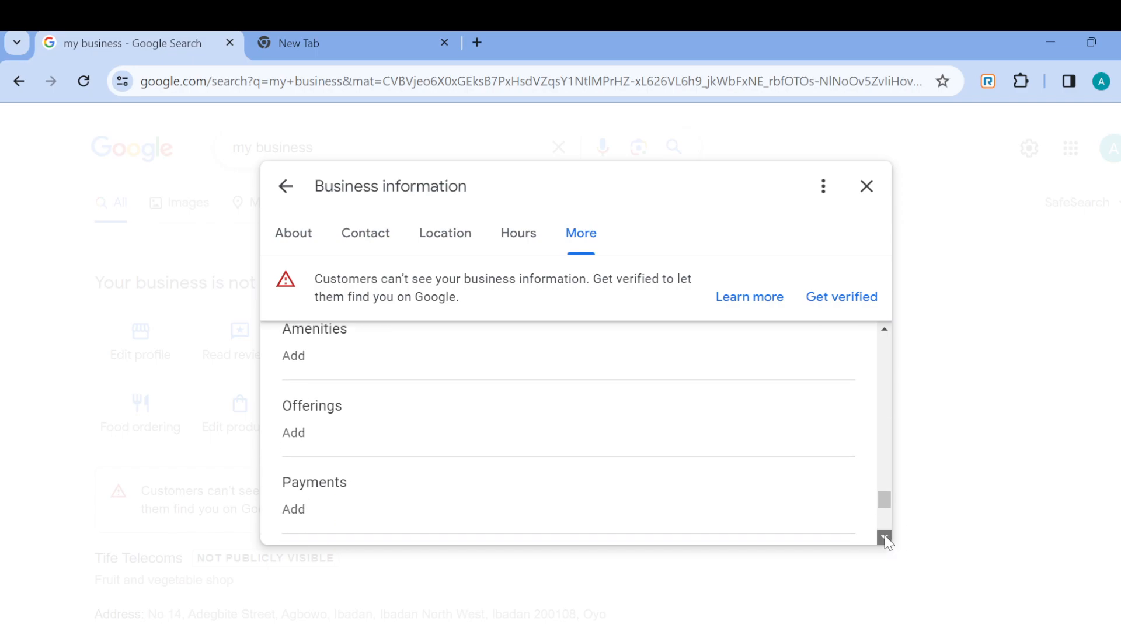
- Scroll to the empty Recycling and Service options attributes at the bottom
scroll(down, 3)
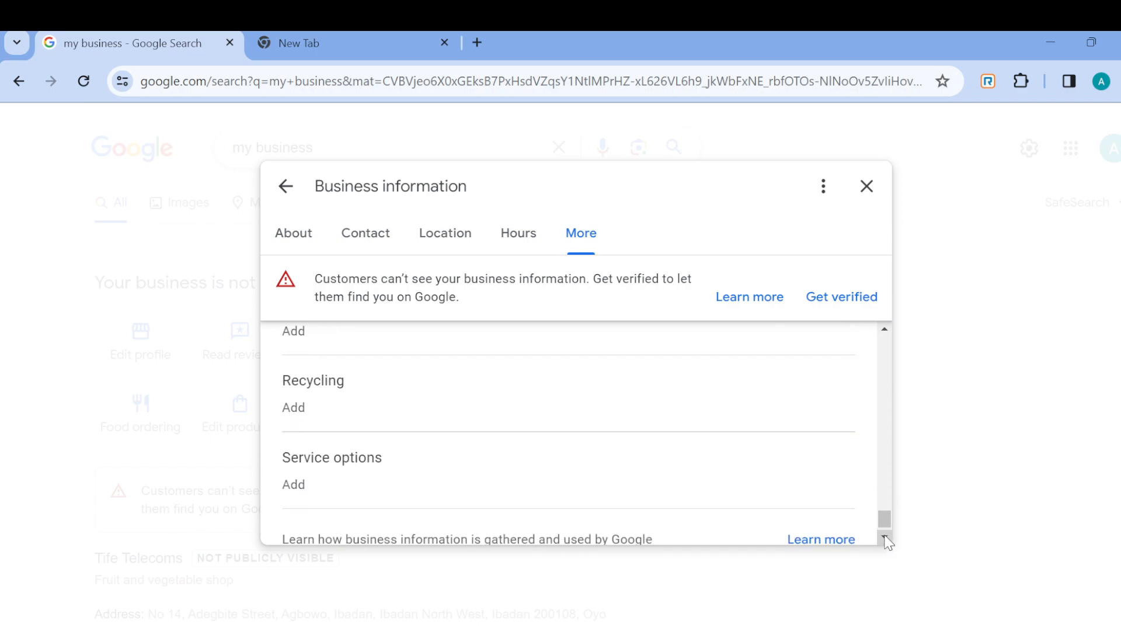
mouse_move(606, 485)
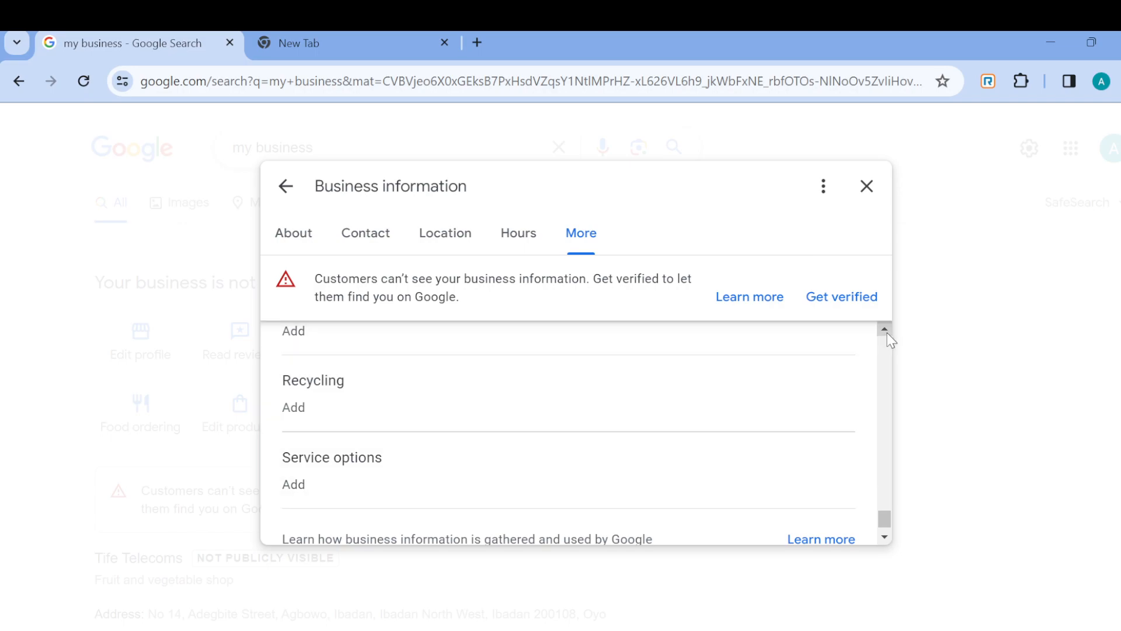
- Scroll back up to the About section showing the Tife Telecoms name and category
scroll(up, 3)
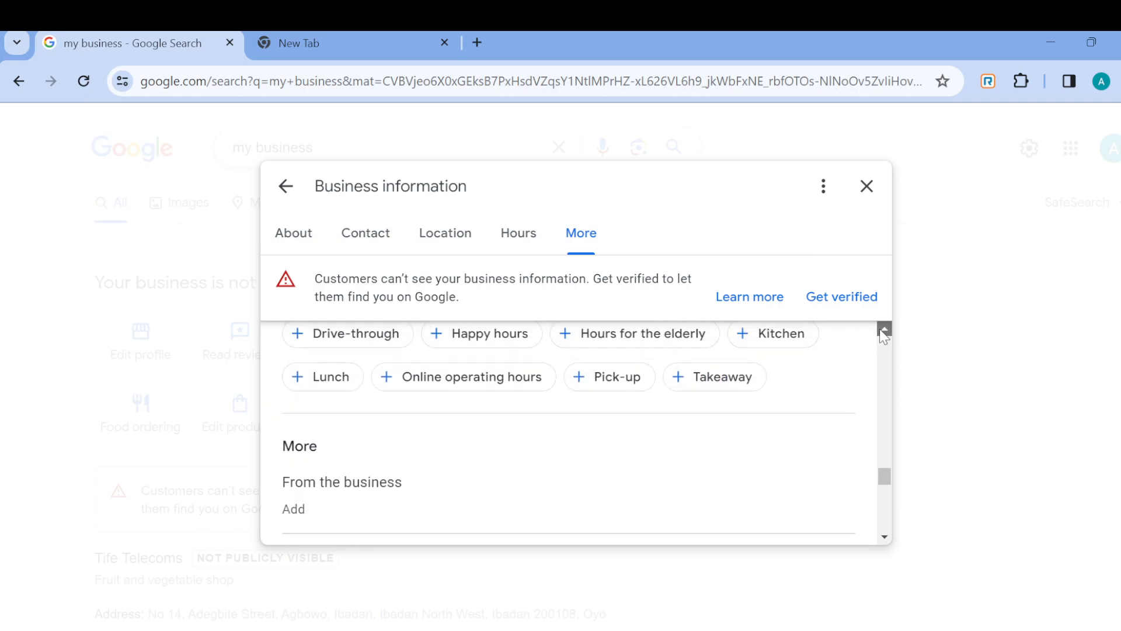
click(366, 232)
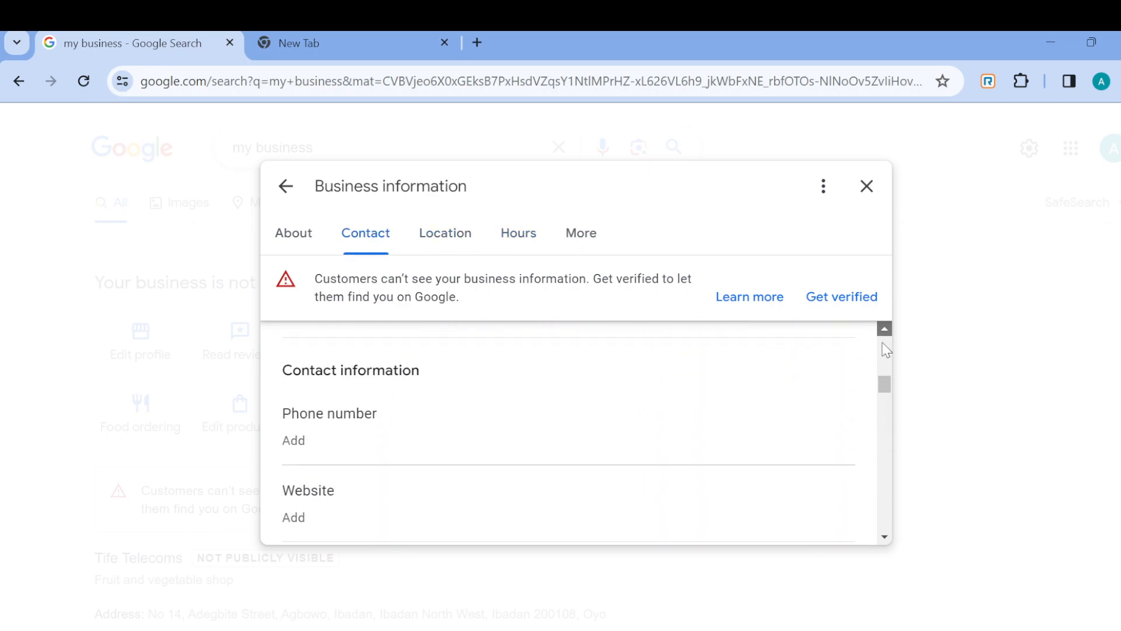
scroll(up, 3)
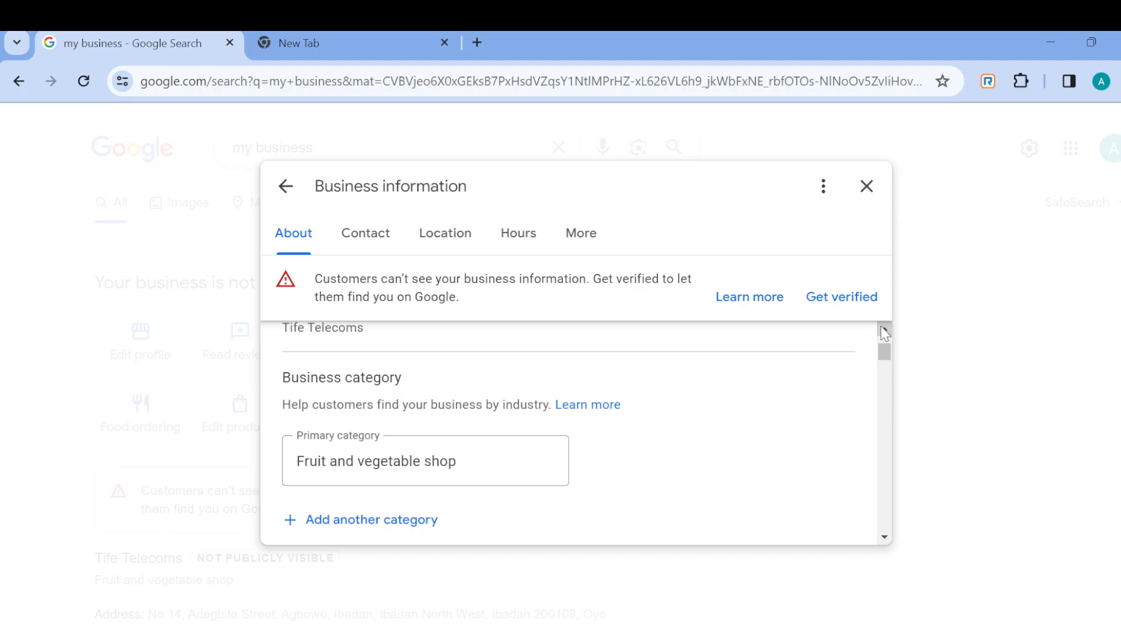
scroll(up, 3)
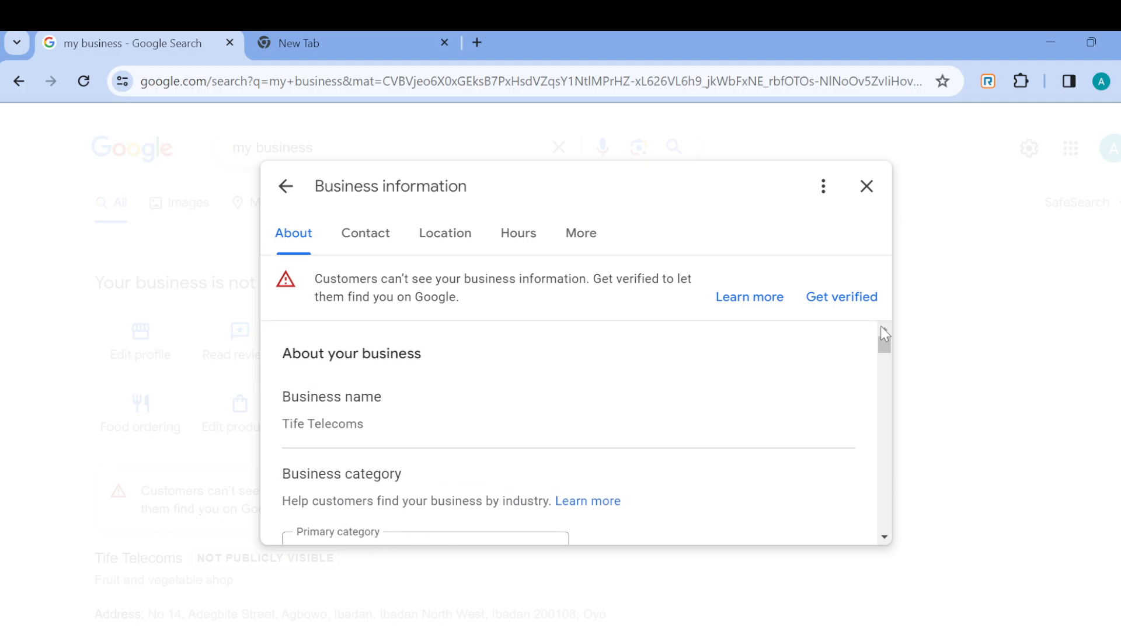